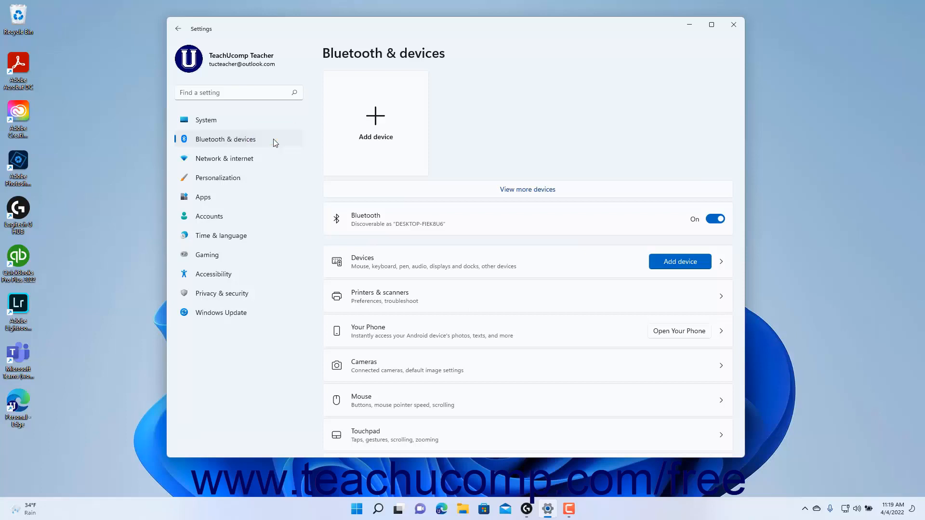
mouse_move(383, 58)
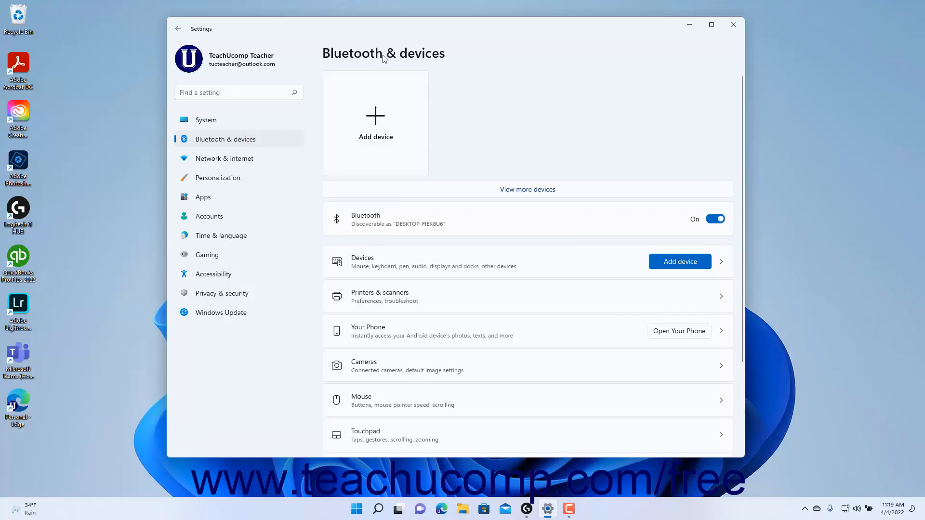
mouse_move(390, 55)
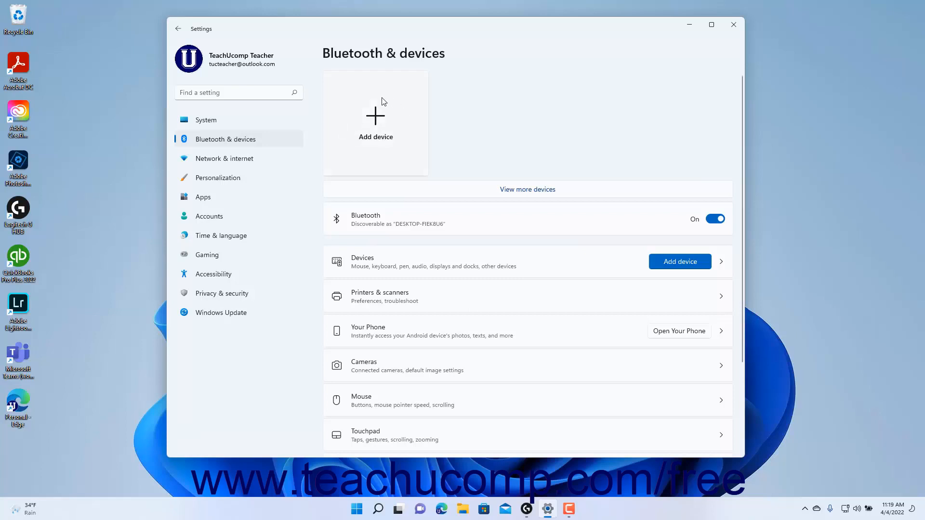
mouse_move(405, 142)
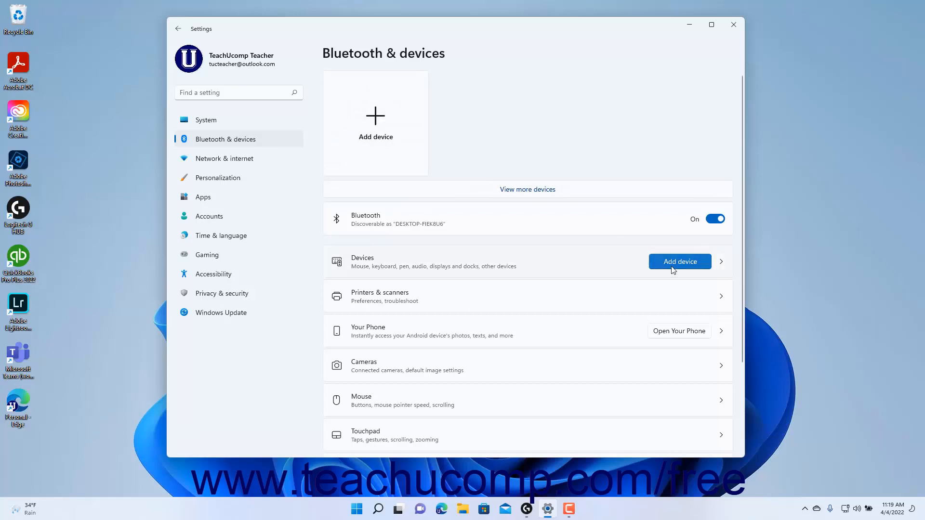
mouse_move(681, 272)
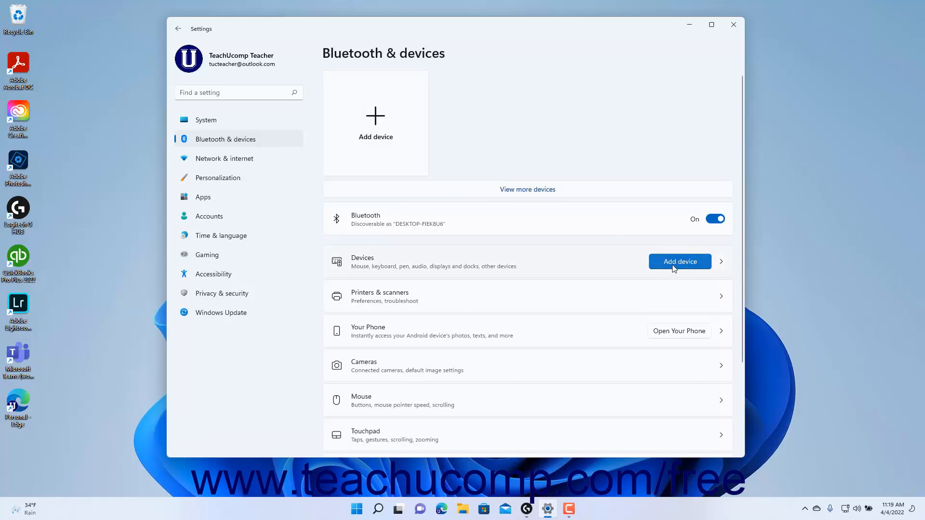
- Open the Add a device window from the Devices section of Bluetooth & devices
click(679, 261)
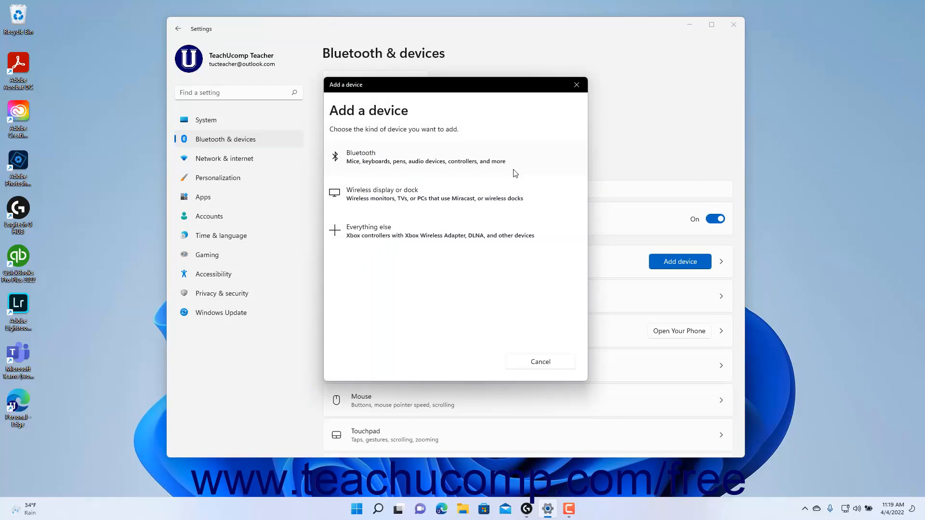
mouse_move(460, 181)
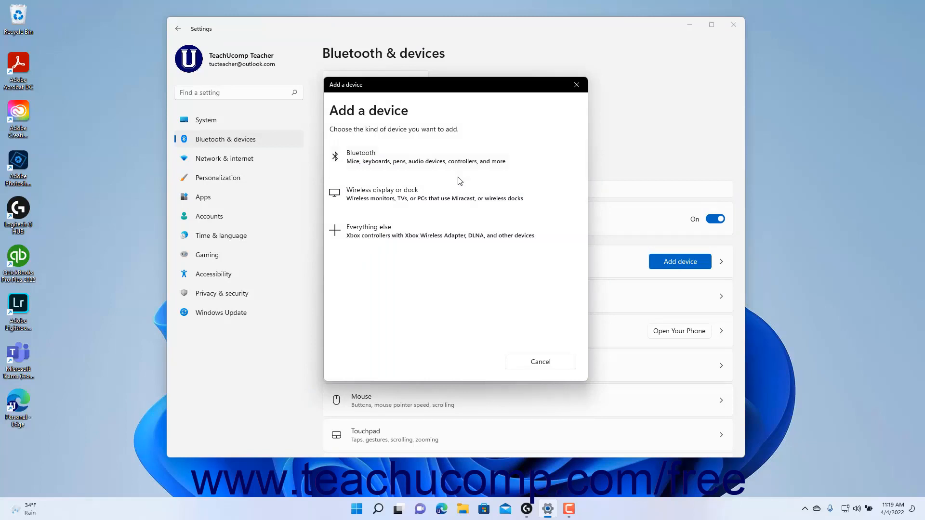
- Choose 'Wireless display or dock' as the device type to search for
click(360, 156)
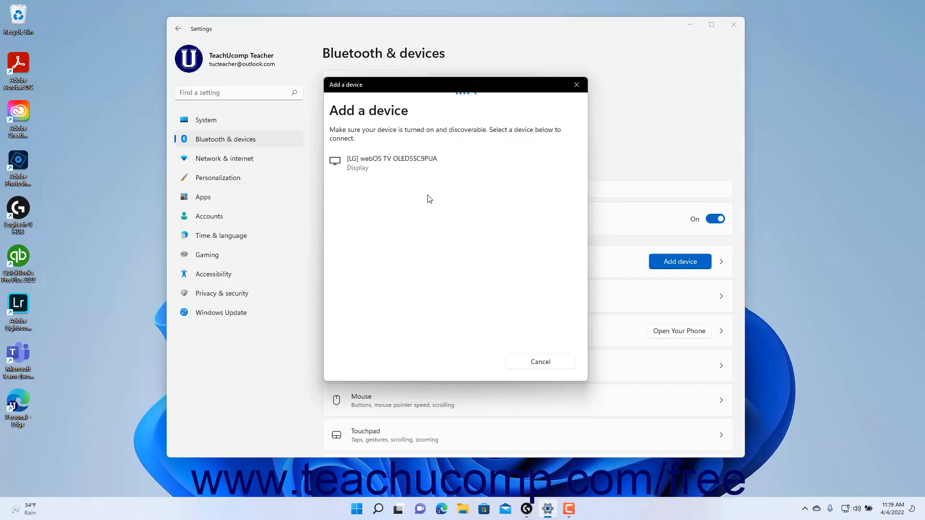
- Connect to the found [LG] webOS TV OLED55C9PUA display
click(392, 163)
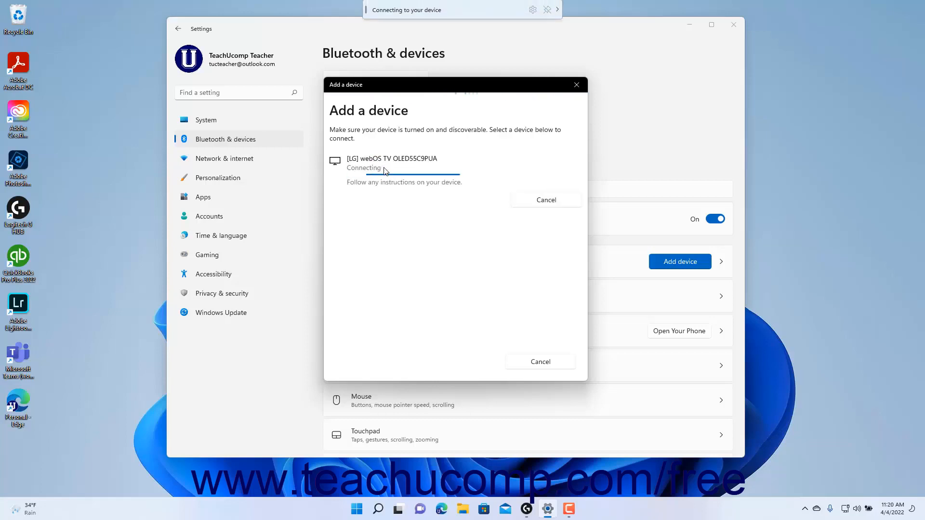